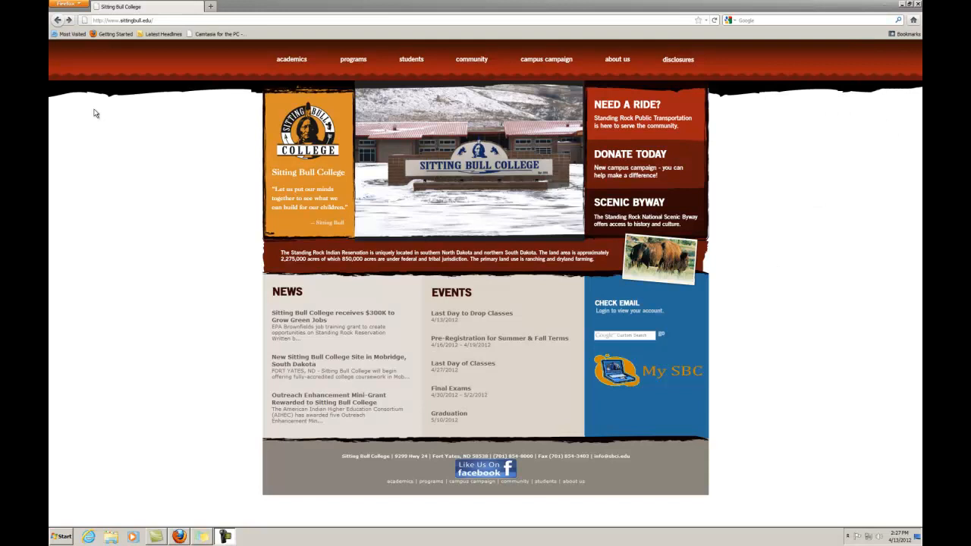
mouse_move(124, 52)
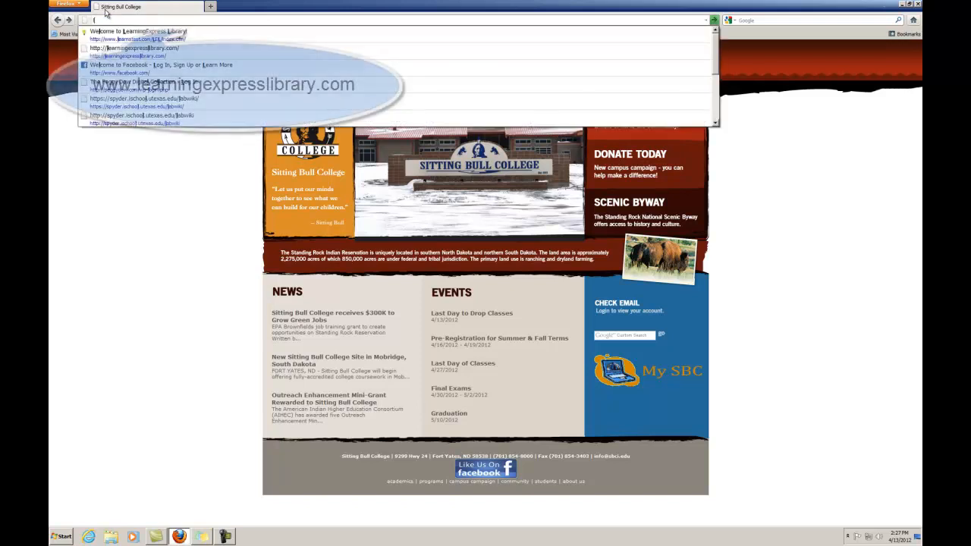
Step: Navigate the browser from the college homepage to learningexpresslibrary.com's welcome page
type("learning")
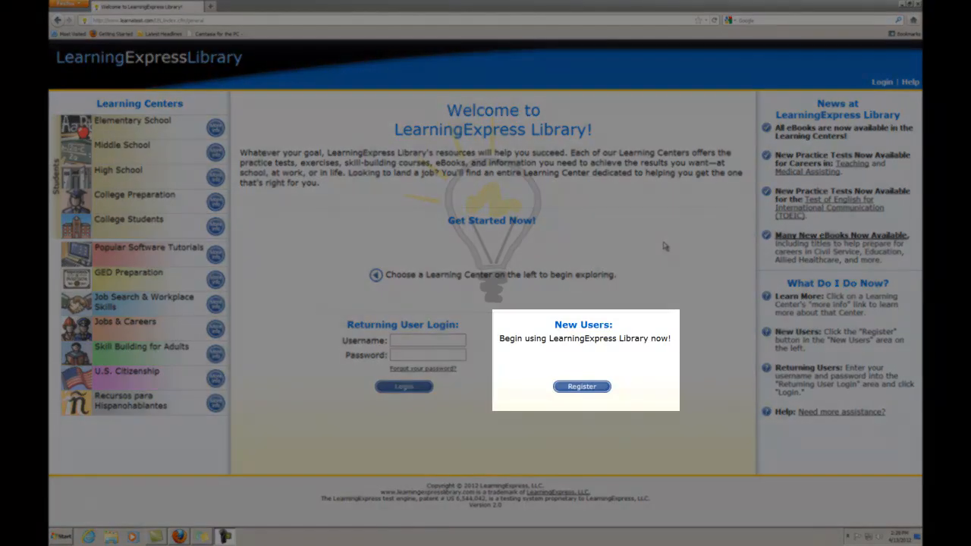
Step: Register a new user with a username, password and matching verify password, then submit
left_click(583, 387)
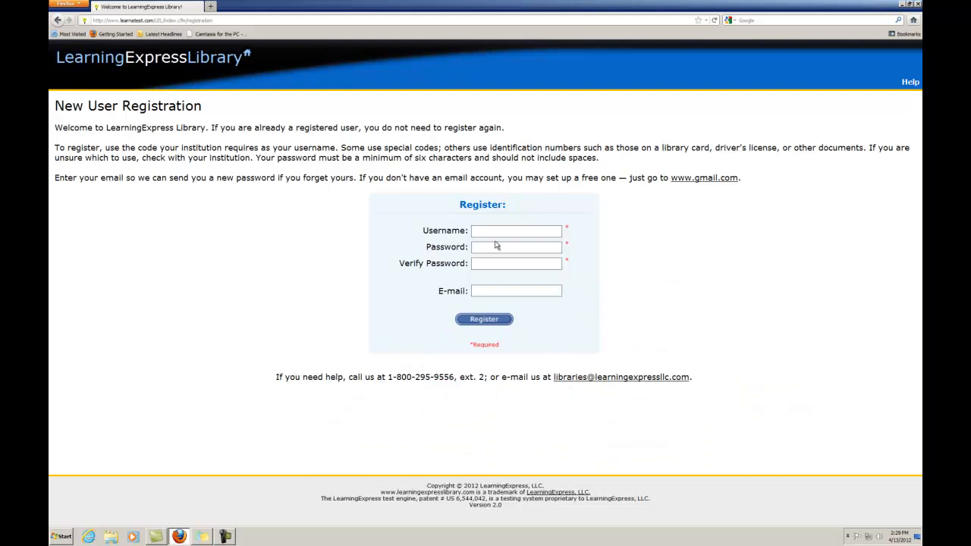
left_click(516, 231)
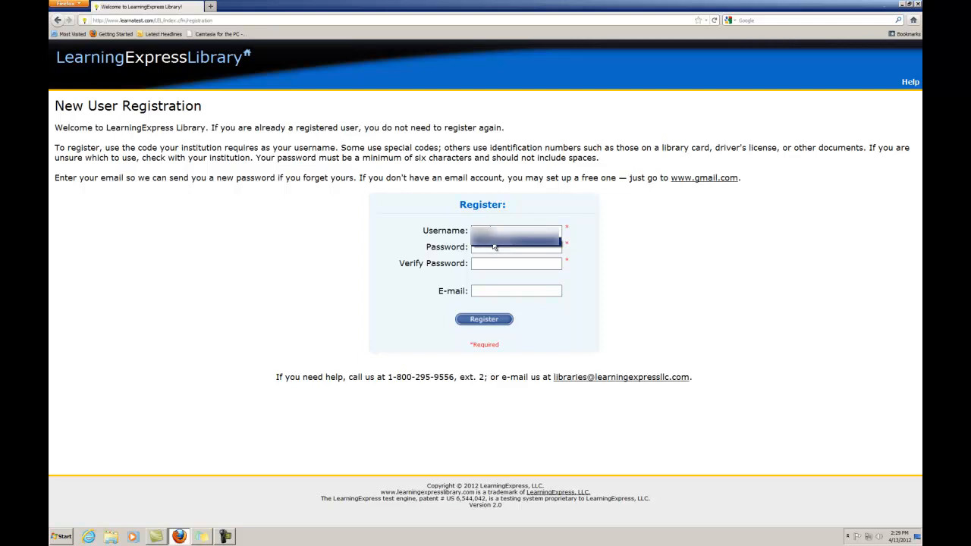
left_click(516, 246)
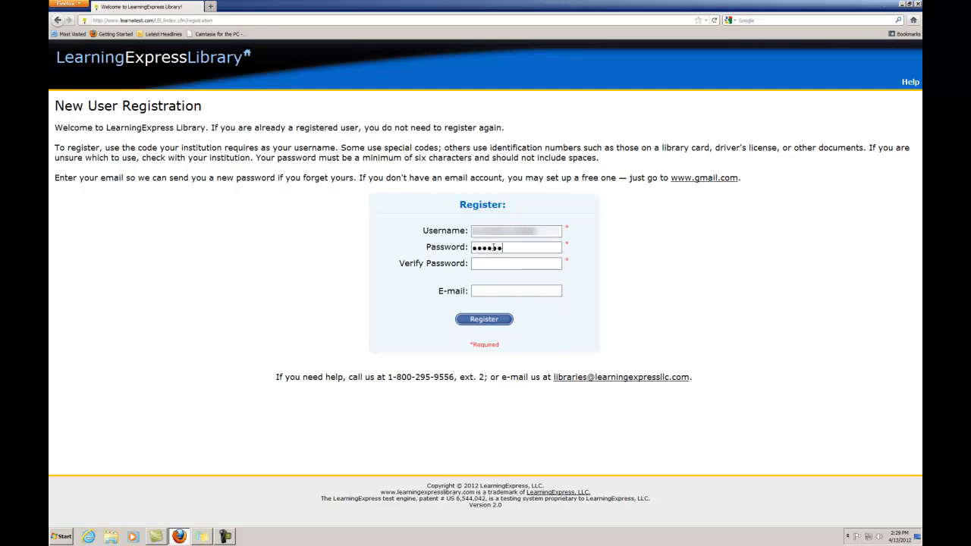
type("••••••")
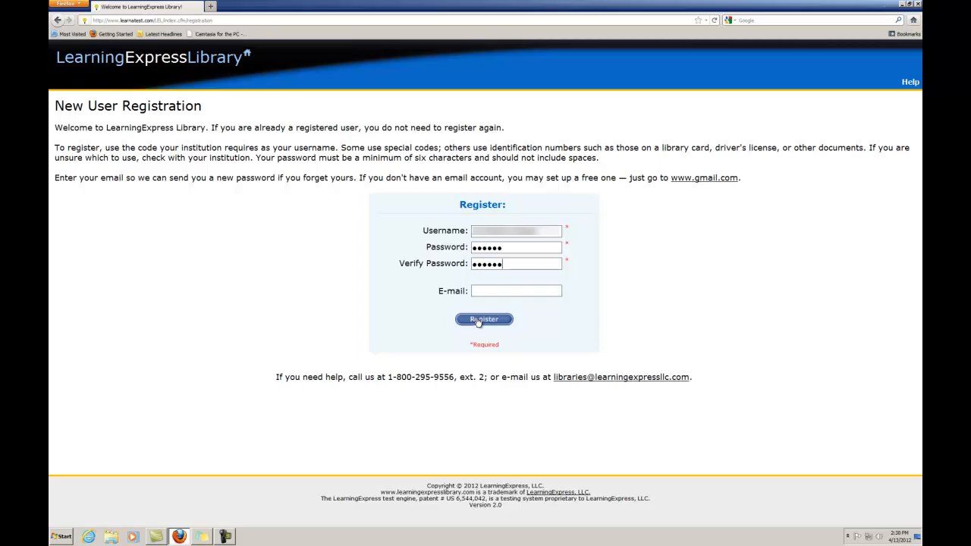
left_click(484, 319)
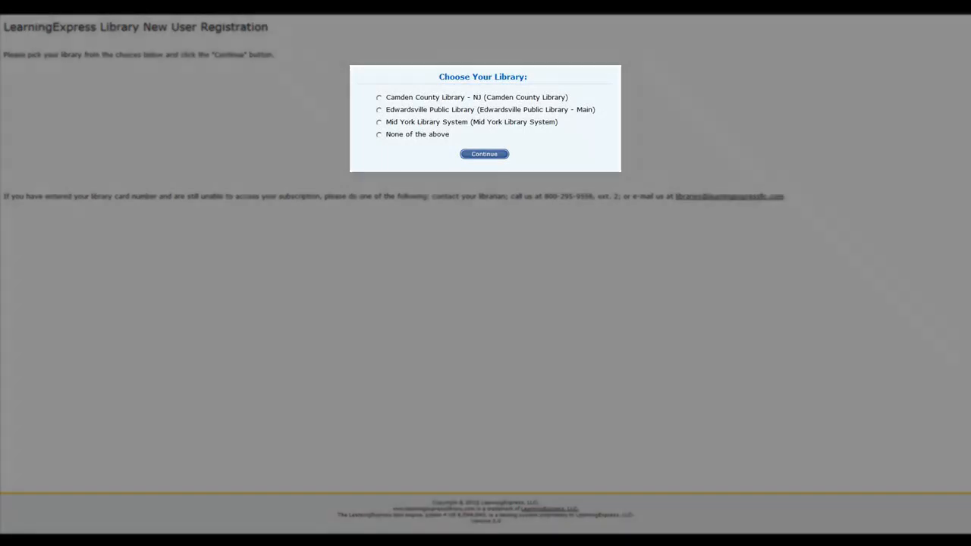
Step: Confirm the library choice and continue past the registration confirmation to the welcome page
left_click(484, 155)
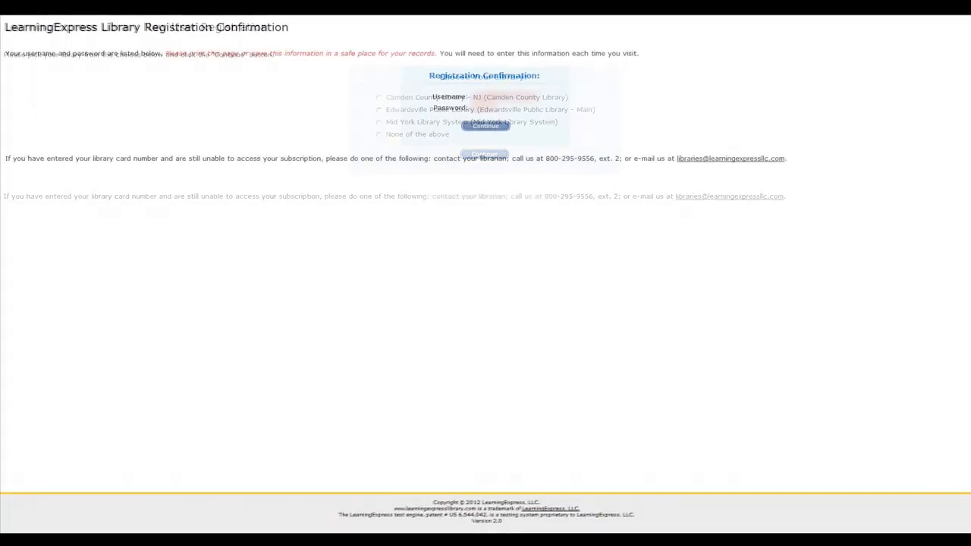
left_click(485, 126)
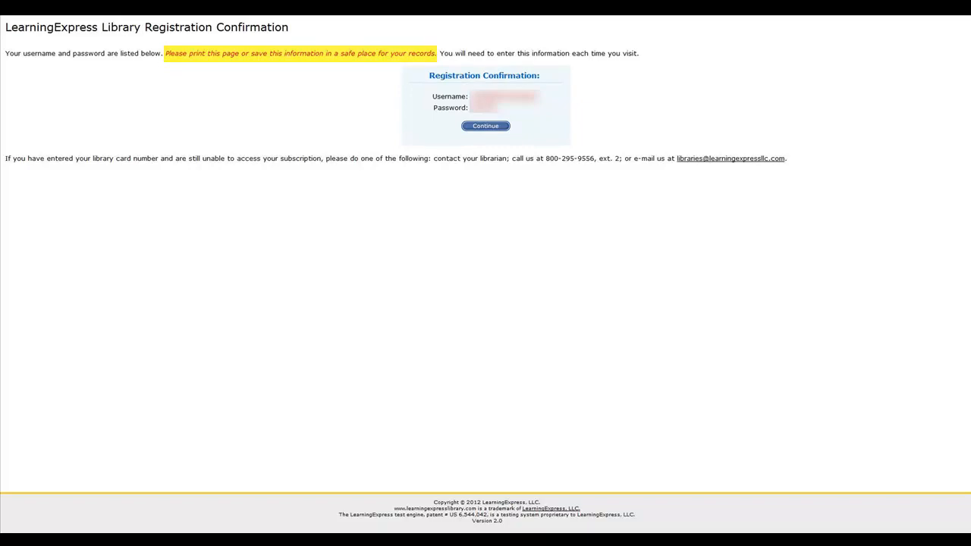
left_click(486, 124)
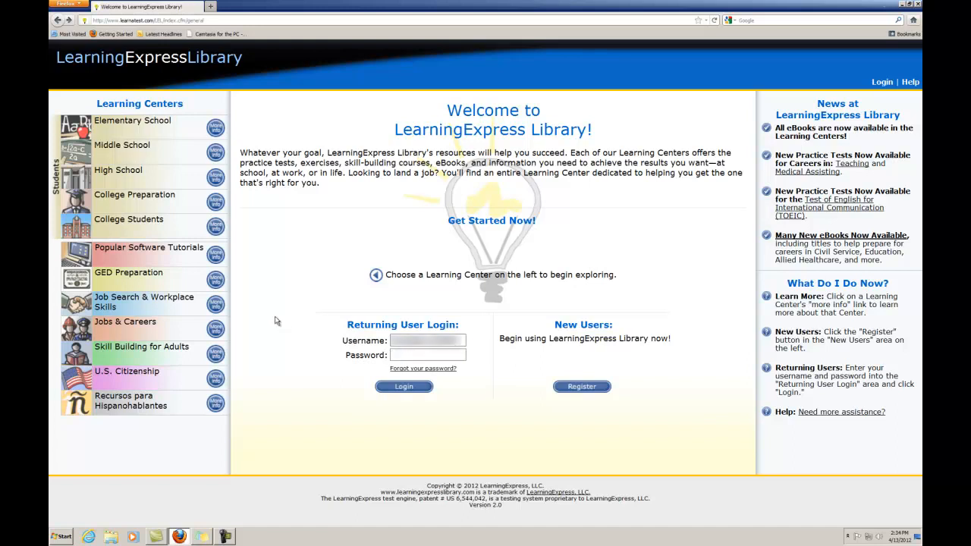
Step: Log in as a returning user with the new credentials and browse the complete Learning Centers list
type("password")
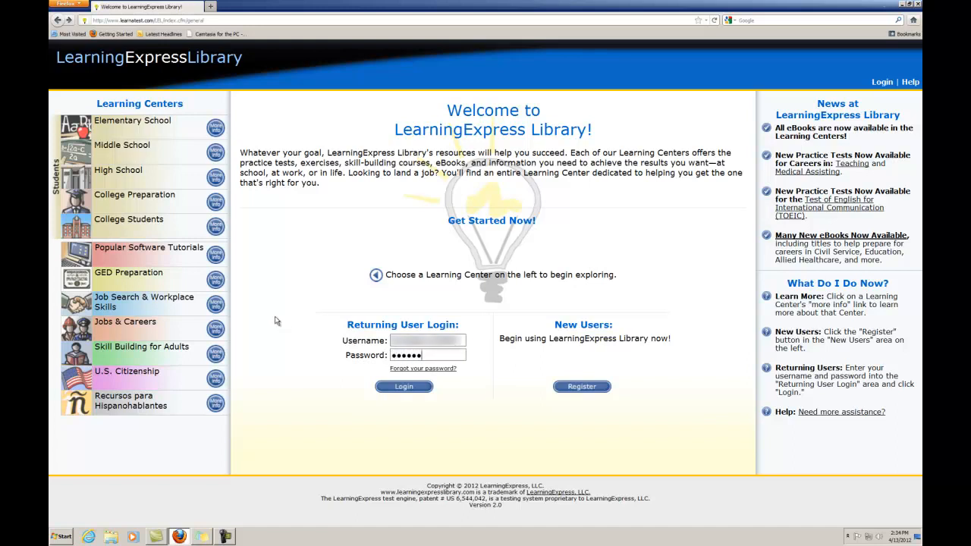
left_click(403, 387)
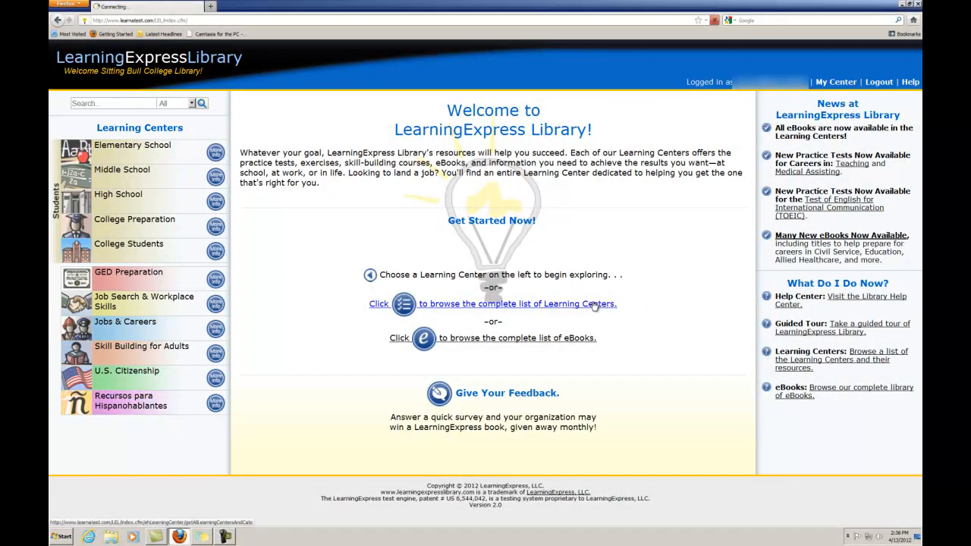
left_click(494, 303)
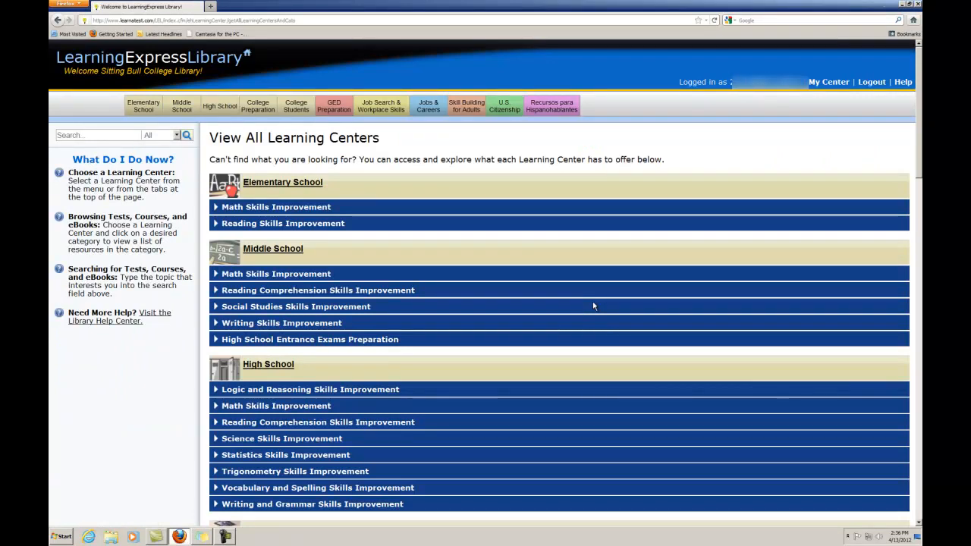
Step: Expand Graduate School Entrance Exams Preparation, then GRE Preparation, and show GRE Verbal Reasoning Practice Test 1 details
scroll("down", 3)
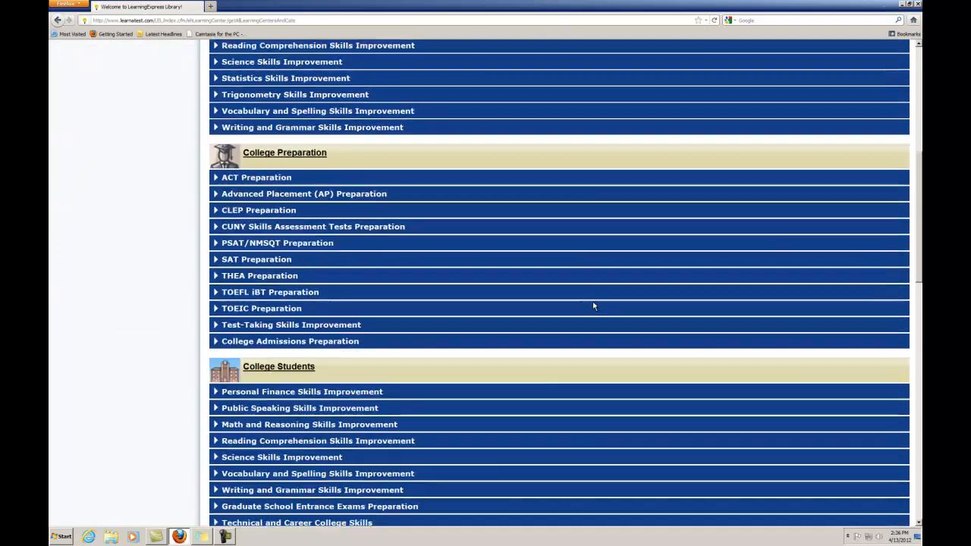
scroll("down", 3)
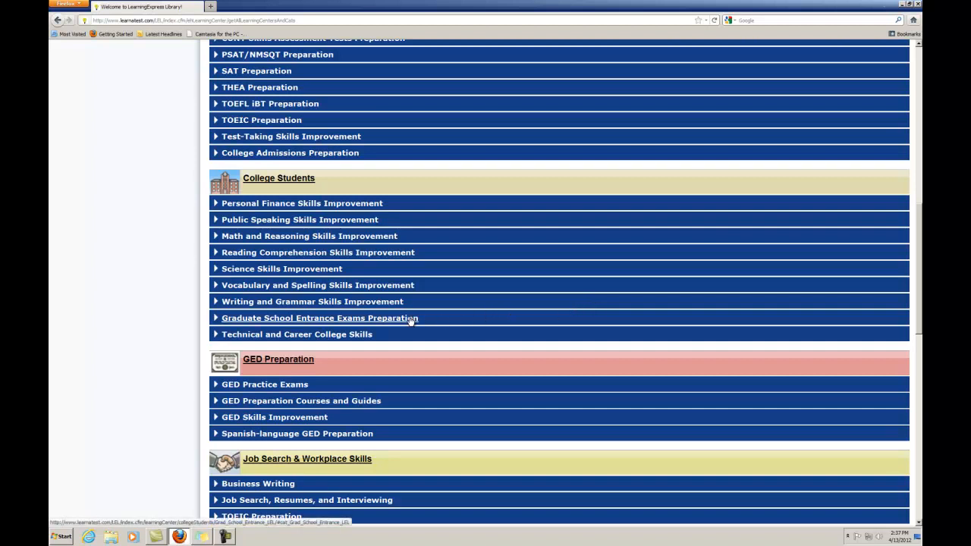
mouse_move(410, 319)
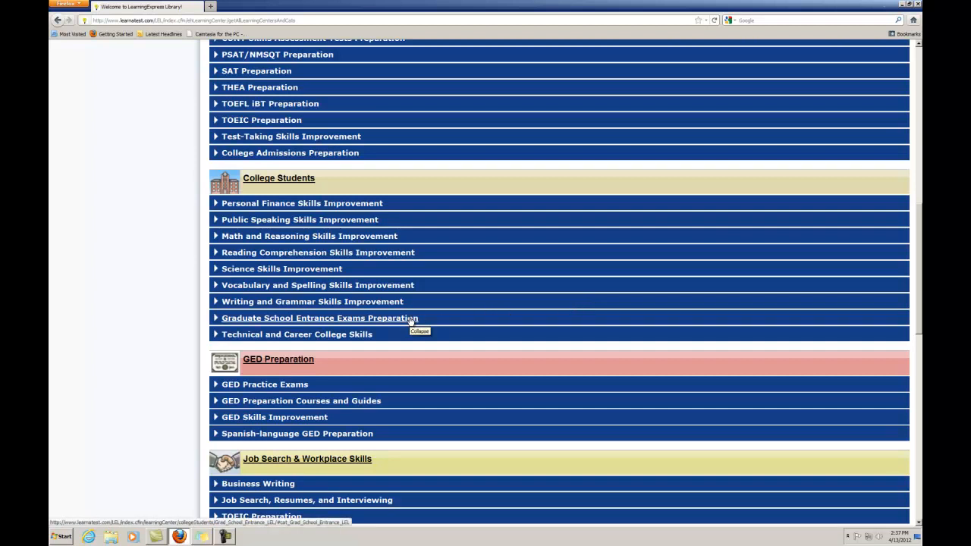
left_click(318, 319)
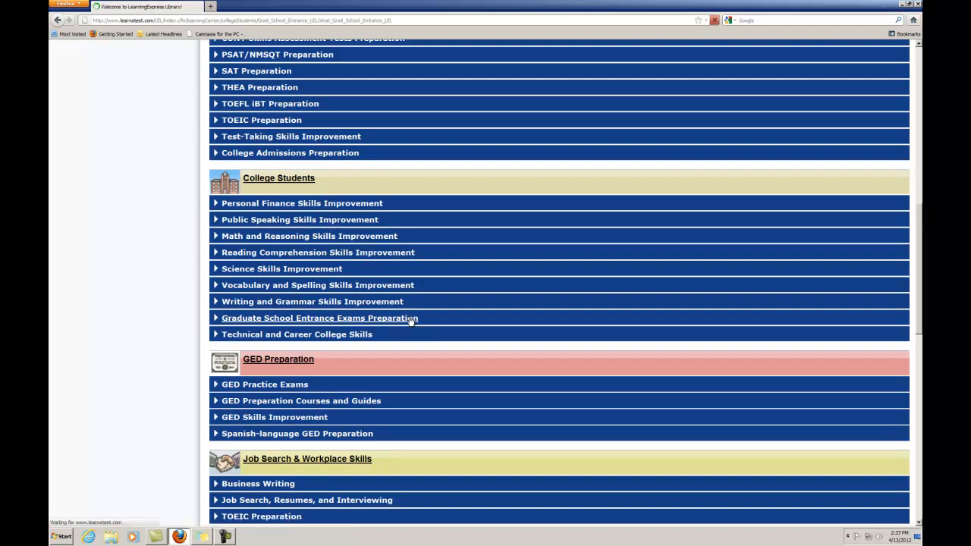
left_click(319, 319)
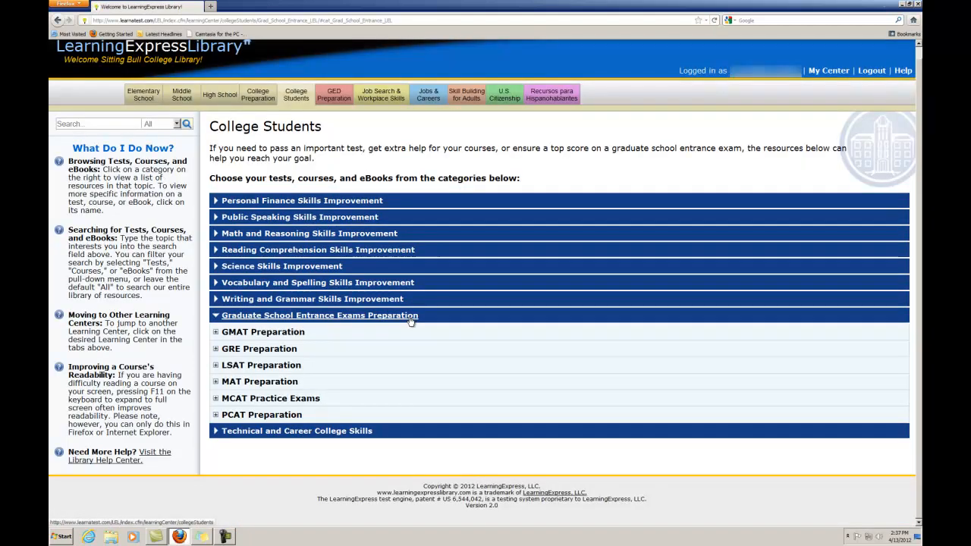
mouse_move(324, 343)
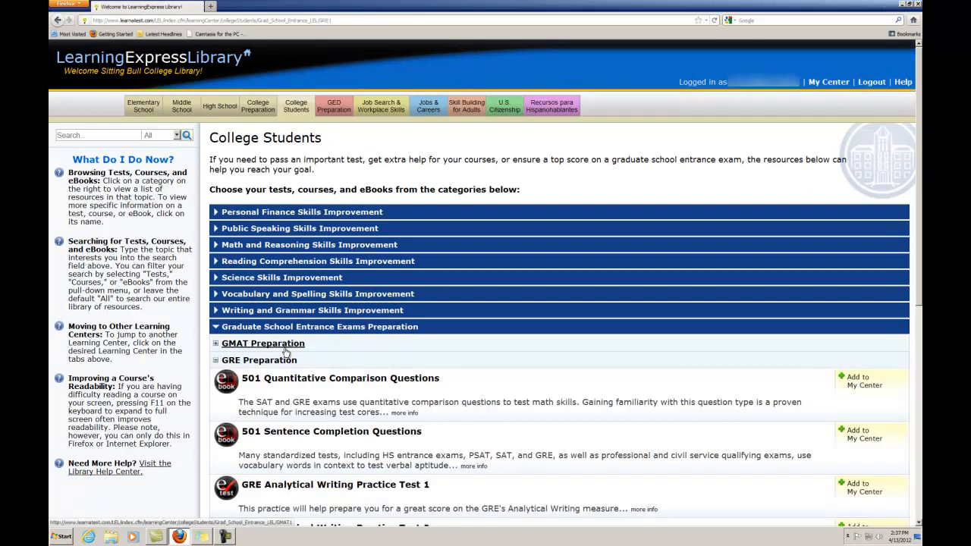
mouse_move(395, 346)
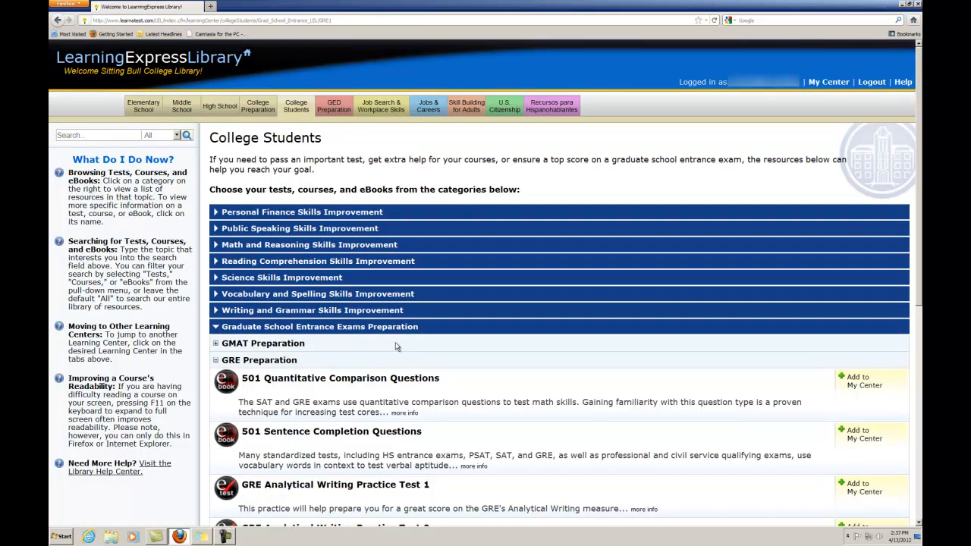
scroll("down", 3)
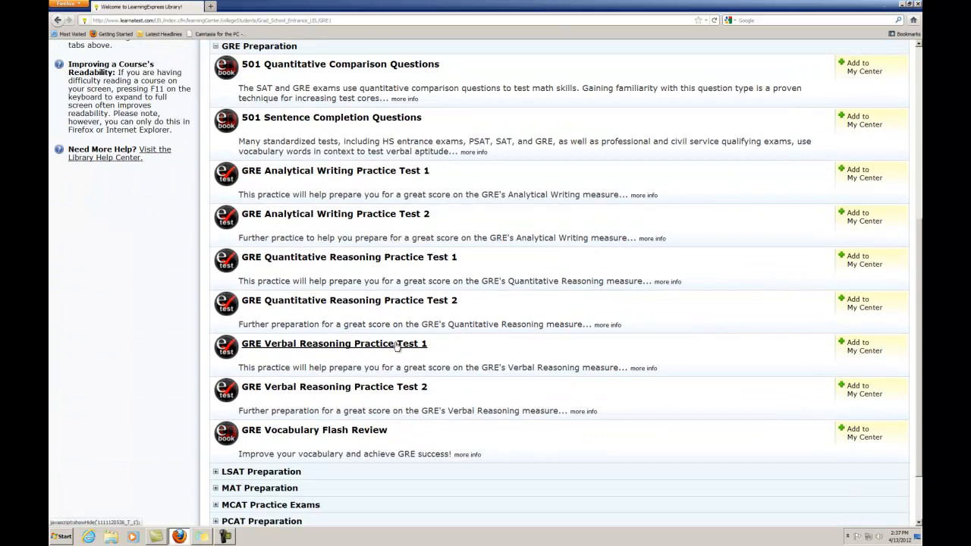
mouse_move(395, 346)
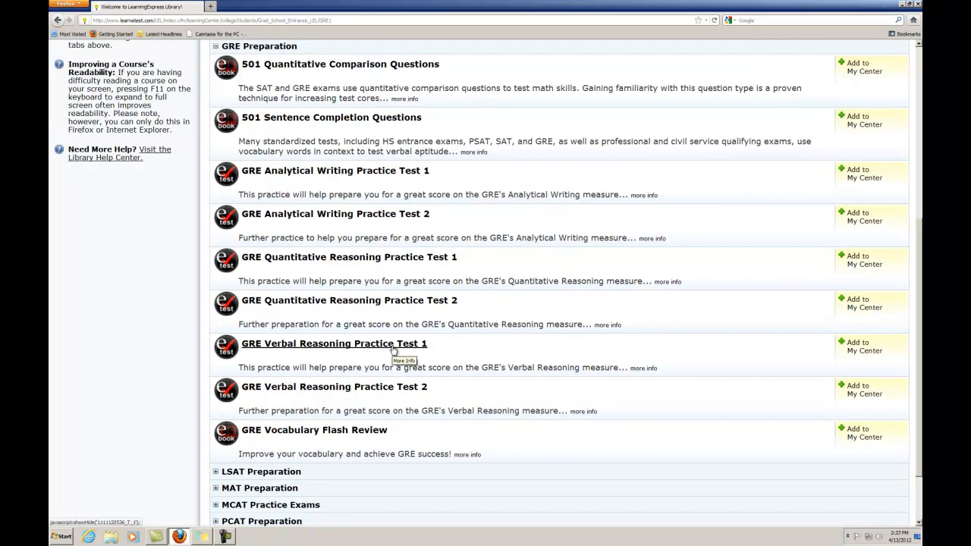
left_click(648, 369)
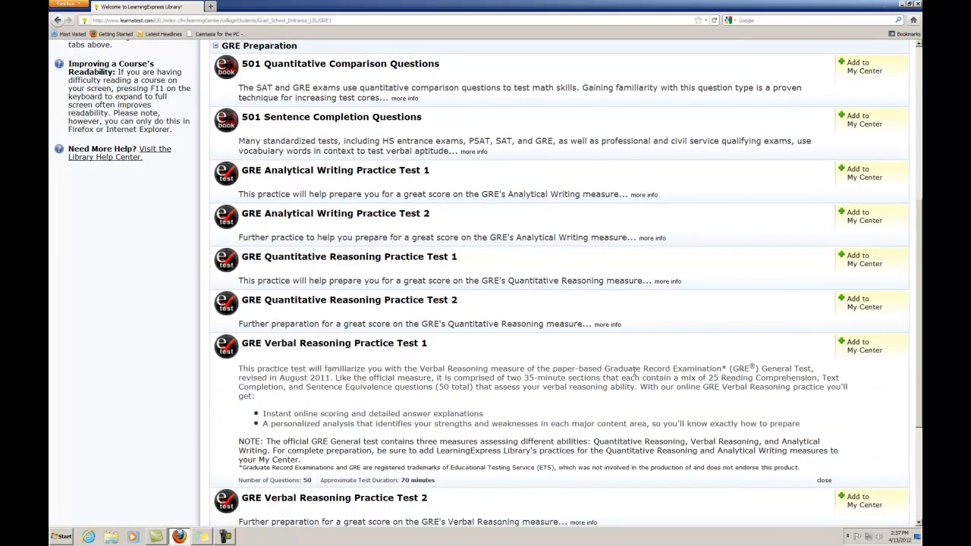
Step: Add GRE Verbal Reasoning Practice Test 1 to My Center and choose Start This Test Now
left_click(865, 346)
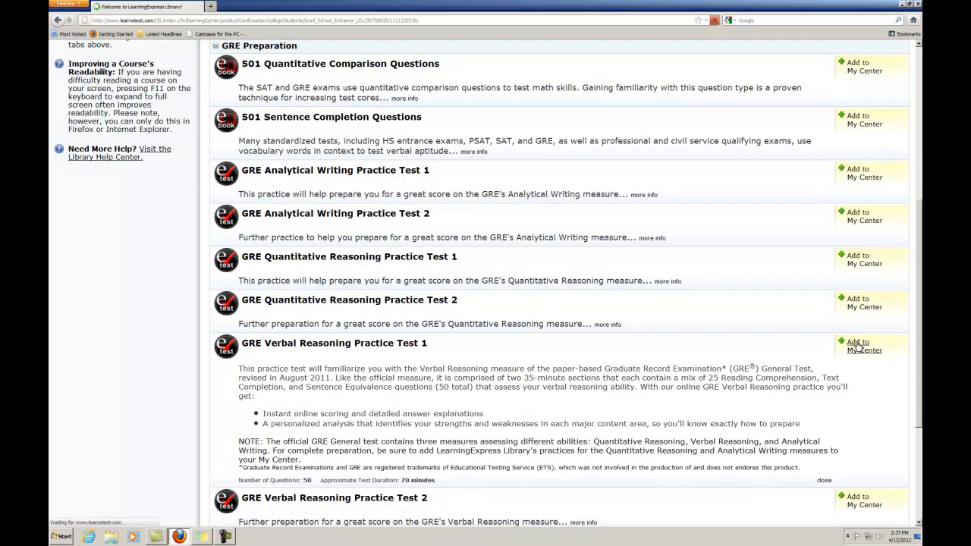
left_click(864, 346)
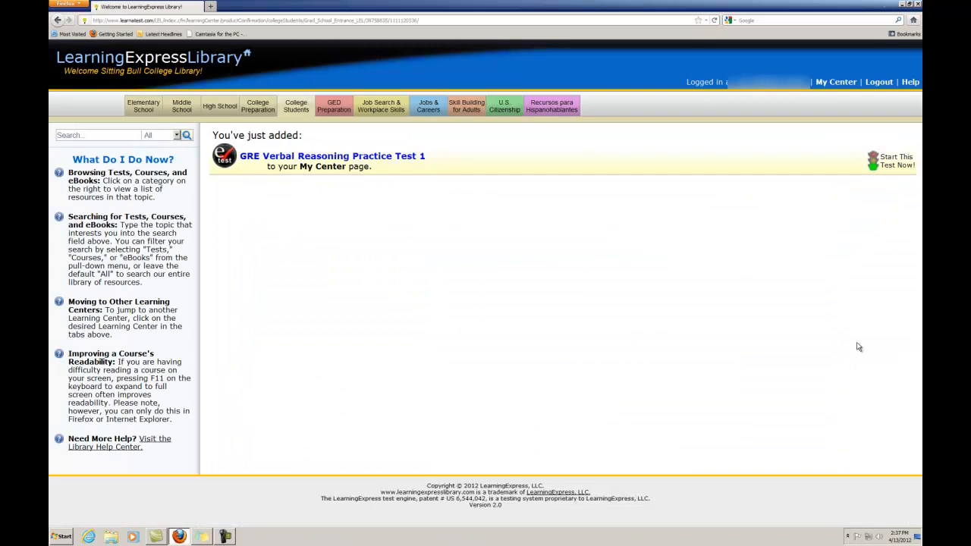
mouse_move(823, 314)
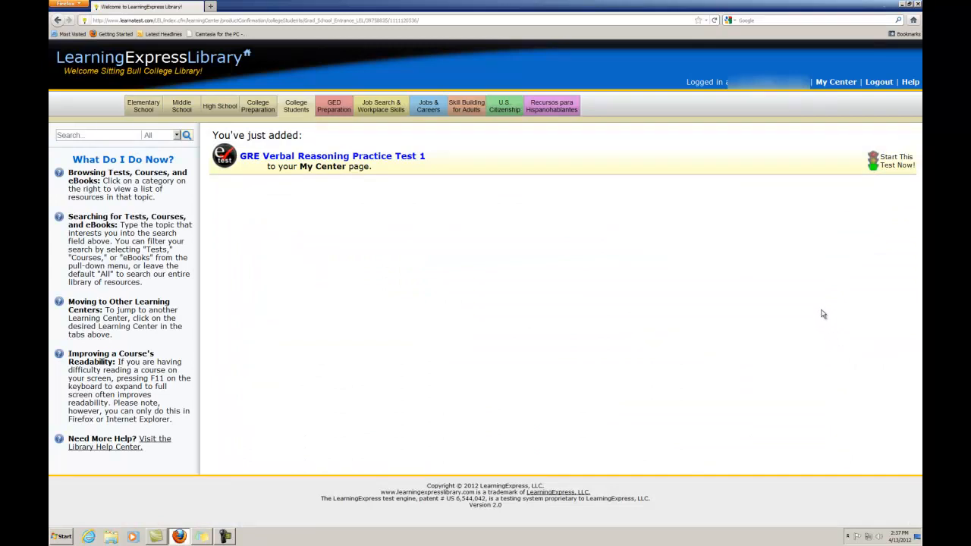
mouse_move(856, 182)
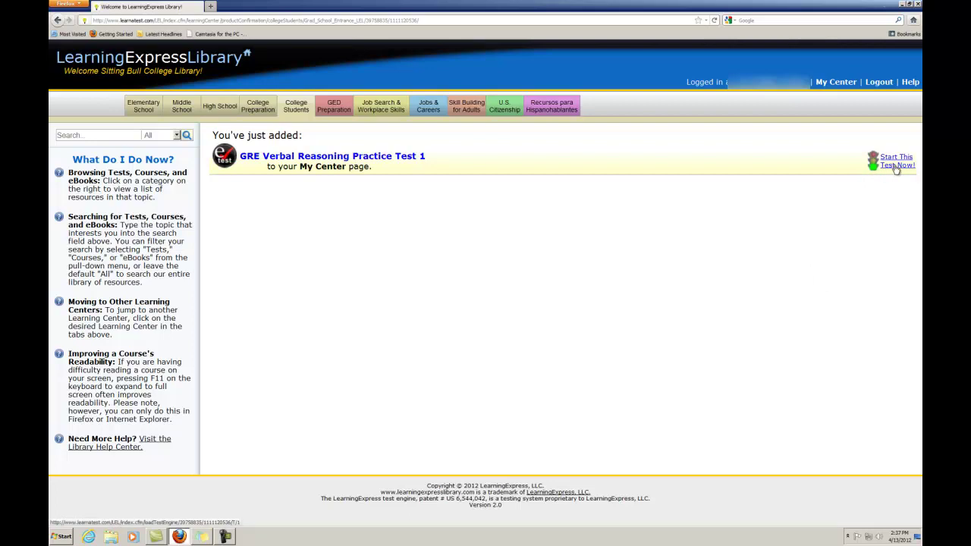
left_click(896, 161)
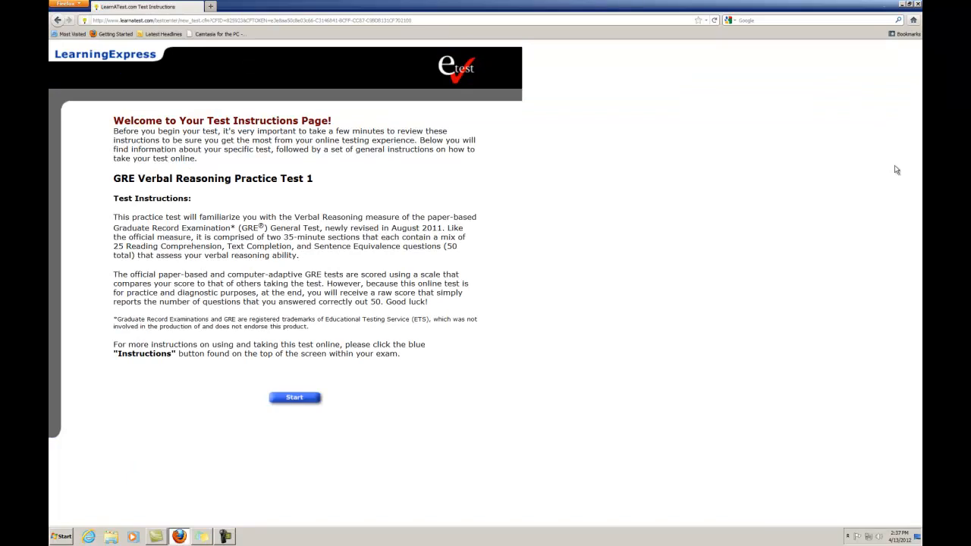
mouse_move(841, 188)
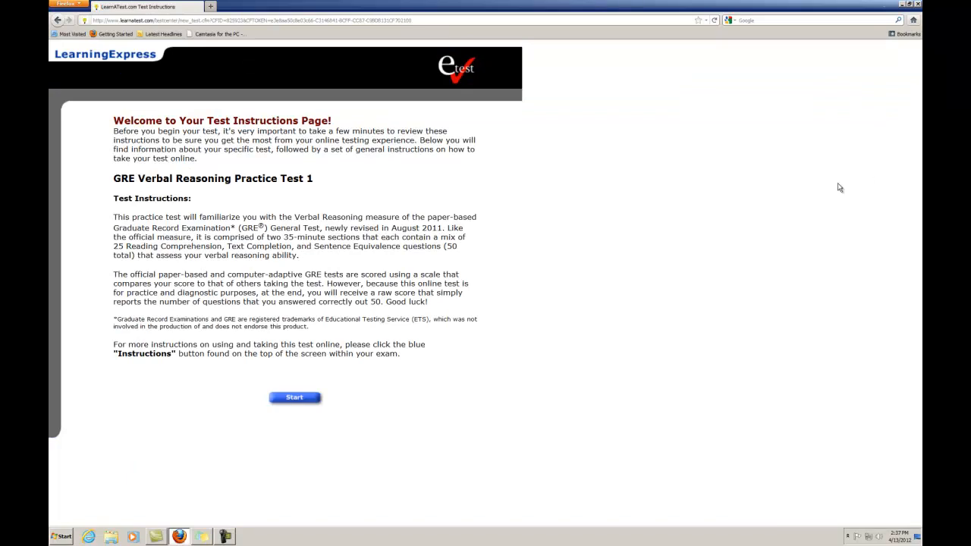
Step: Start the test, answer question 1 with option D (malcontent), and choose Finish Later
left_click(294, 398)
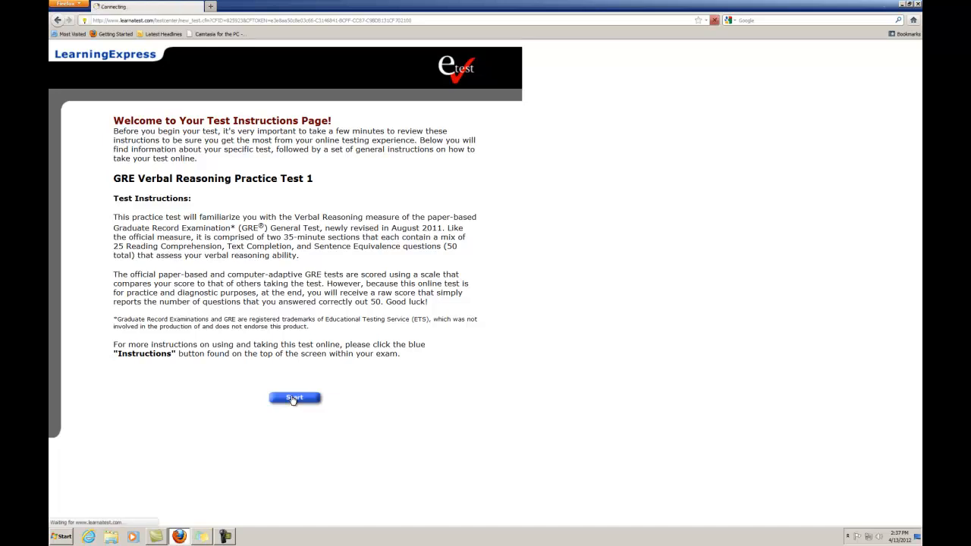
left_click(294, 398)
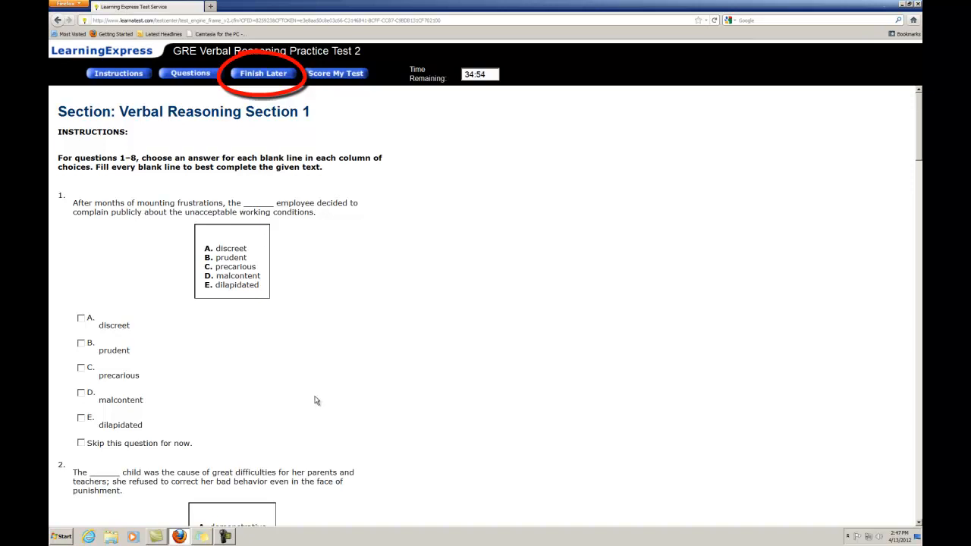
mouse_move(82, 401)
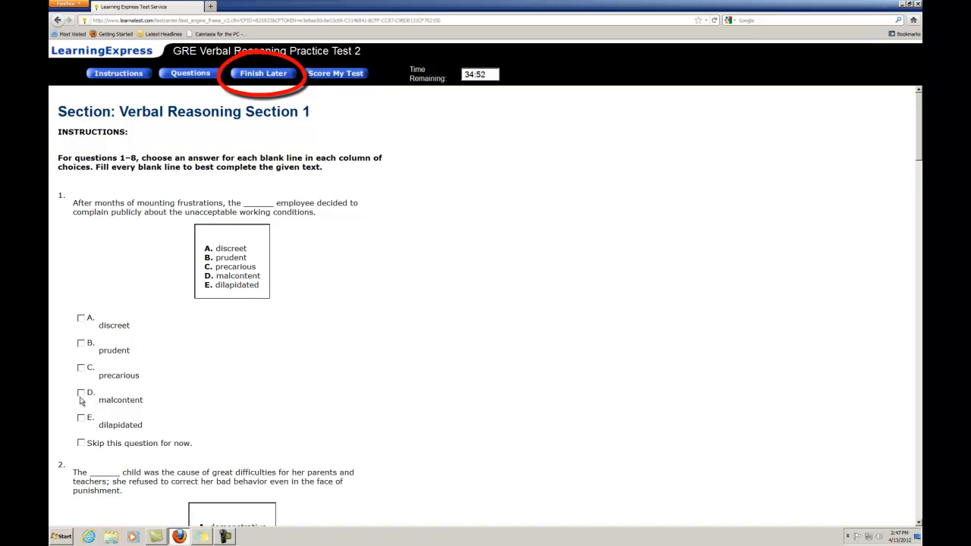
left_click(81, 392)
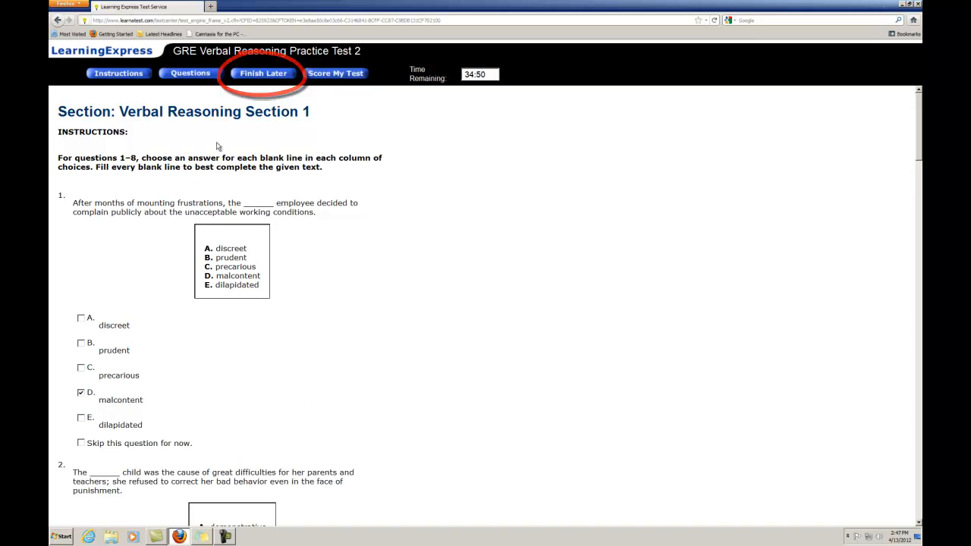
left_click(264, 73)
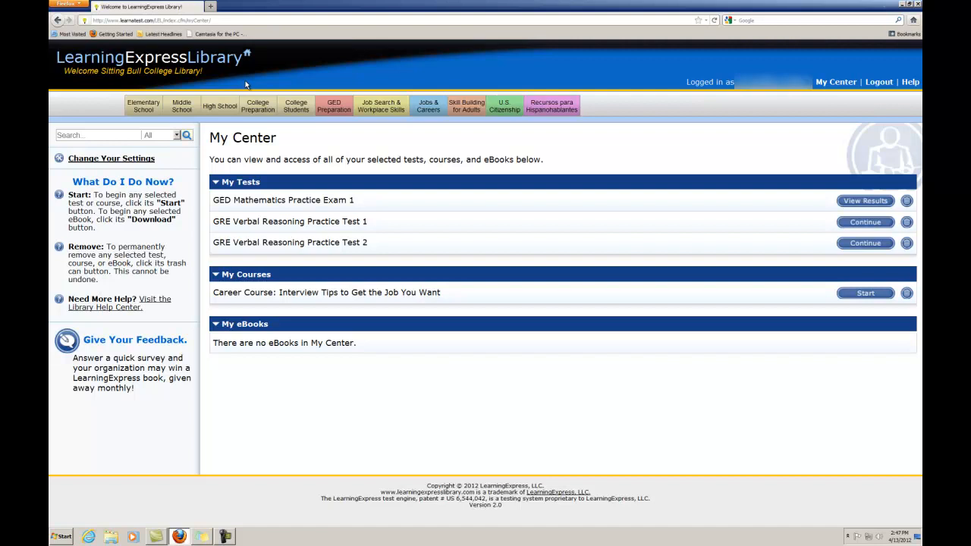
mouse_move(834, 82)
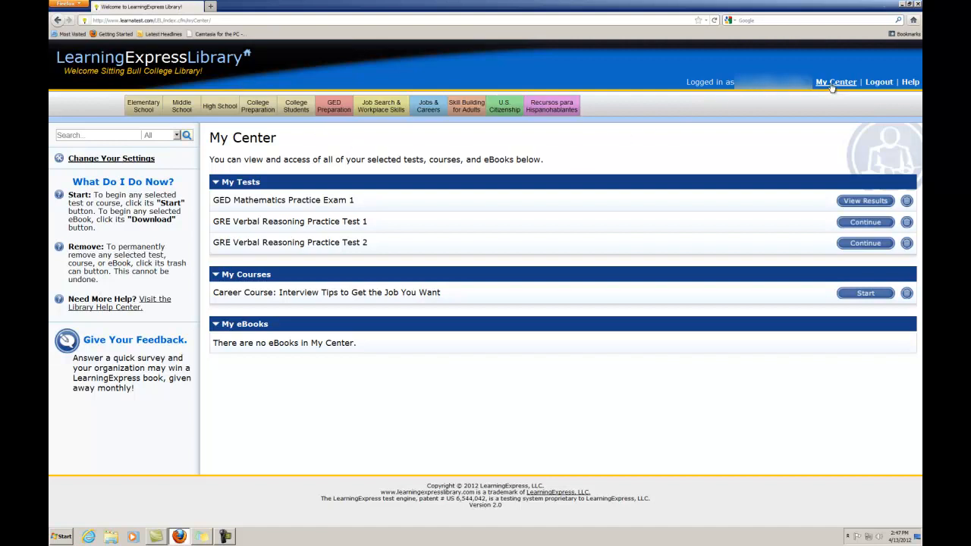
mouse_move(835, 82)
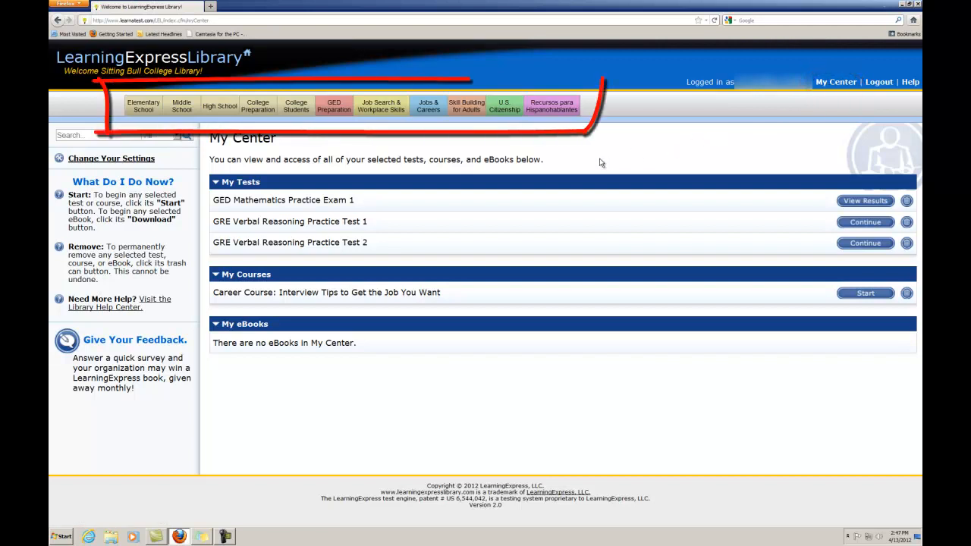
mouse_move(428, 106)
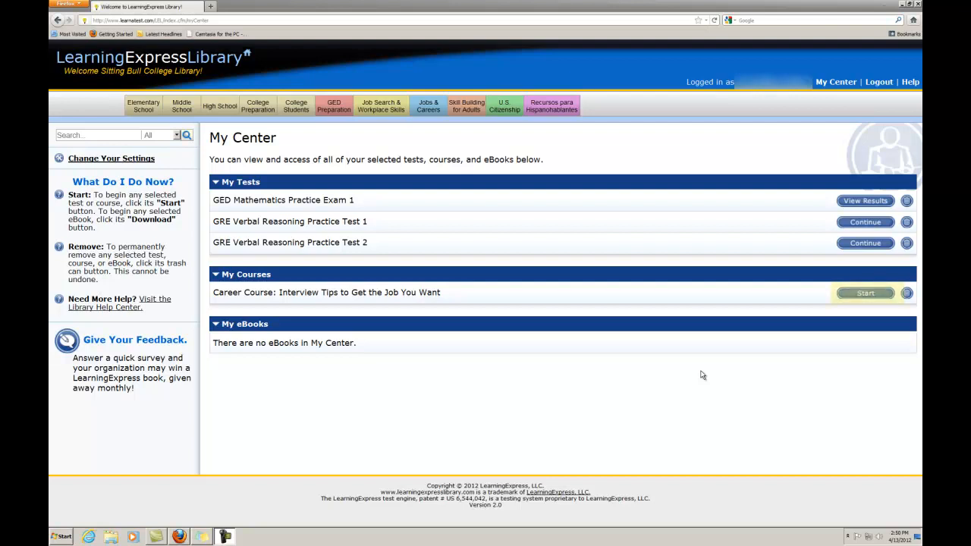
mouse_move(866, 294)
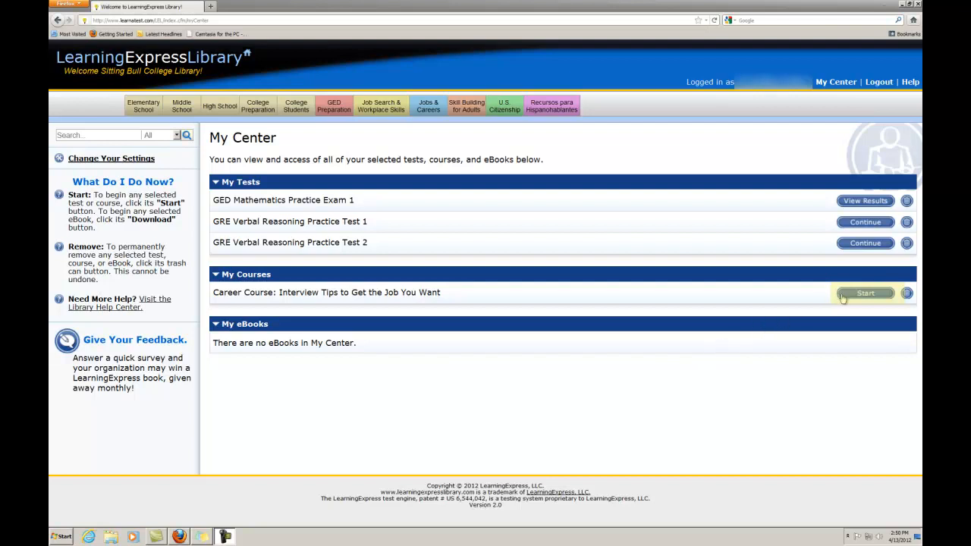